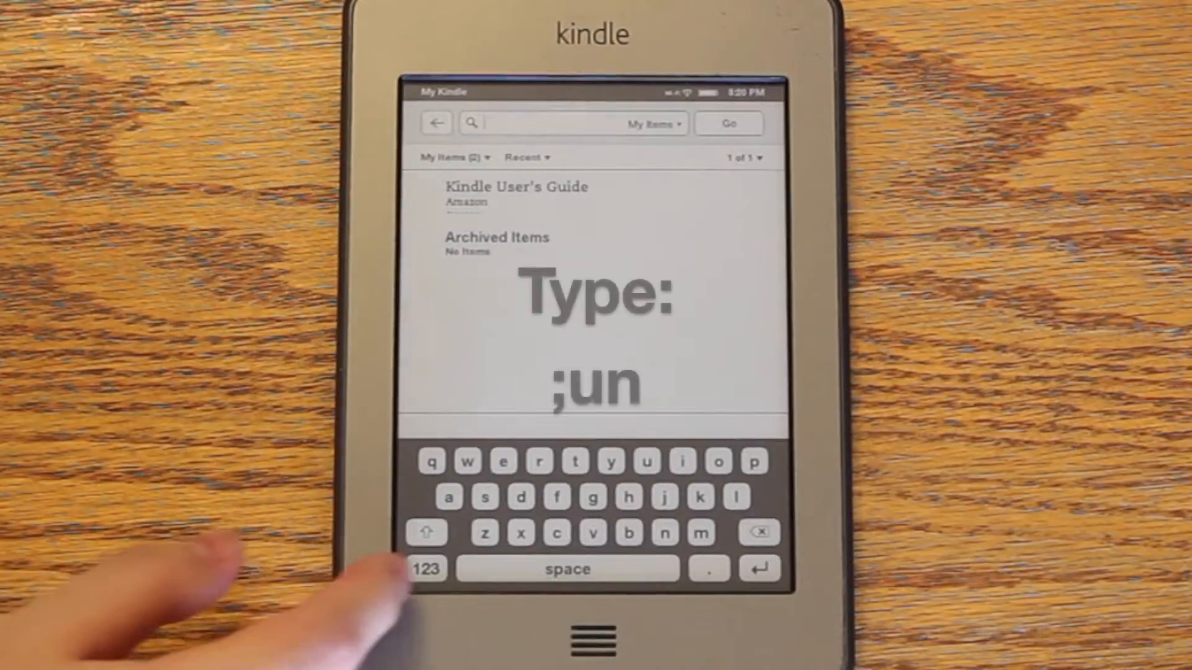
Switch the on-screen keyboard to the 123 numbers and symbols layout
{"action": "left_click", "coordinate": [426, 569]}
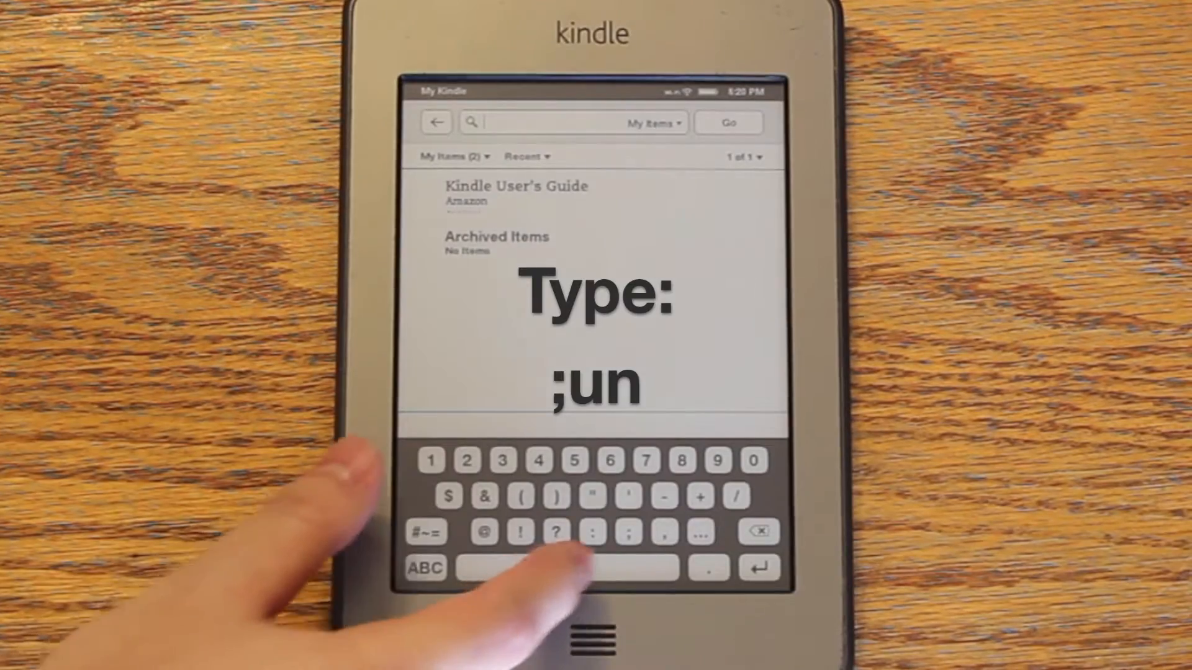